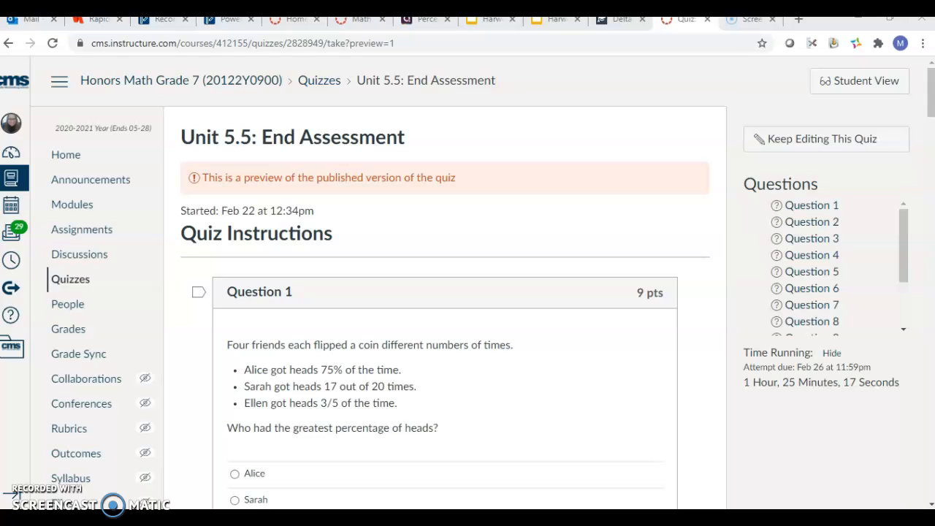
pyautogui.moveTo(734, 211)
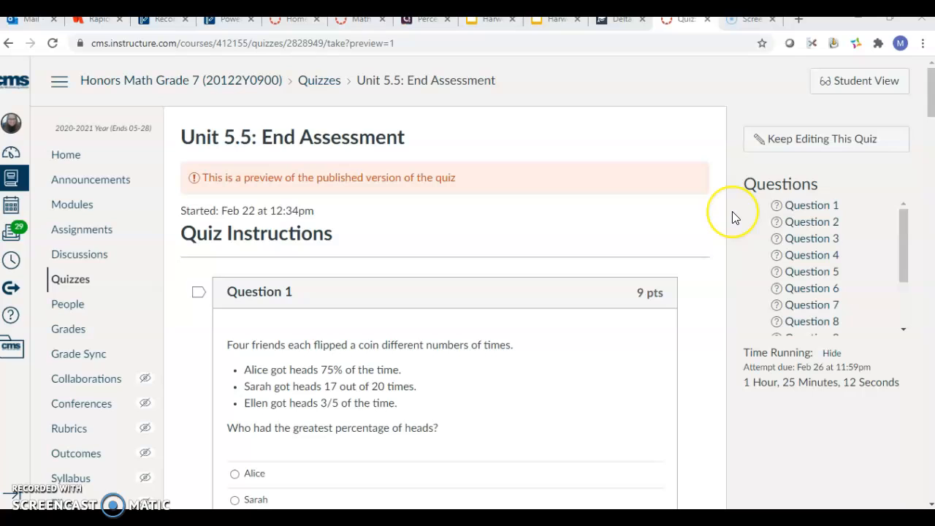
pyautogui.moveTo(910, 124)
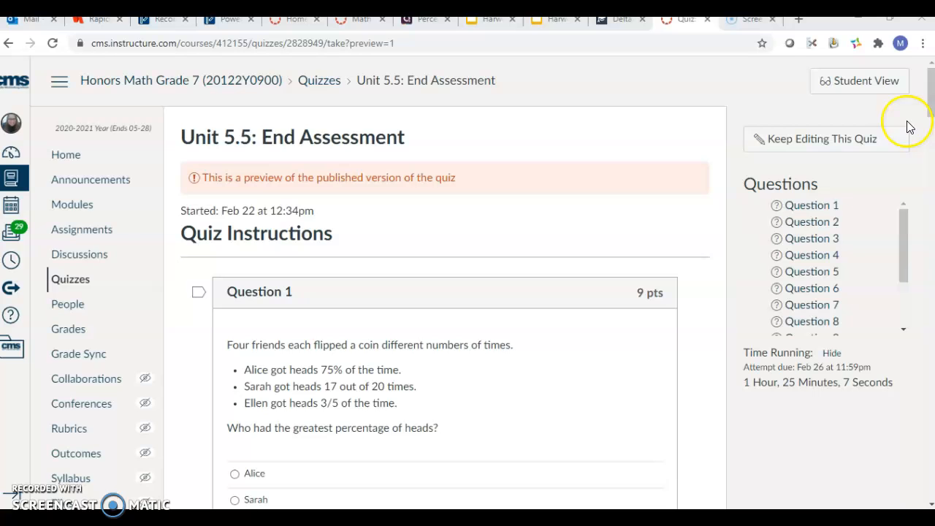
# Scroll past the quiz instructions to Question 1's coin-flip choices and Question 2
pyautogui.scroll(-3)
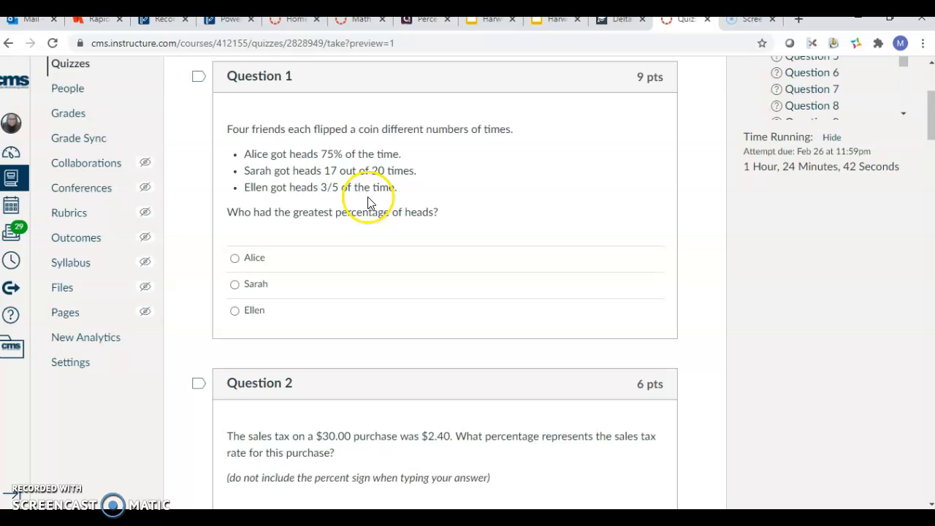
# Enter sample answers 25 and 3 in Question 2's sales-tax box, then clear it
pyautogui.scroll(-3)
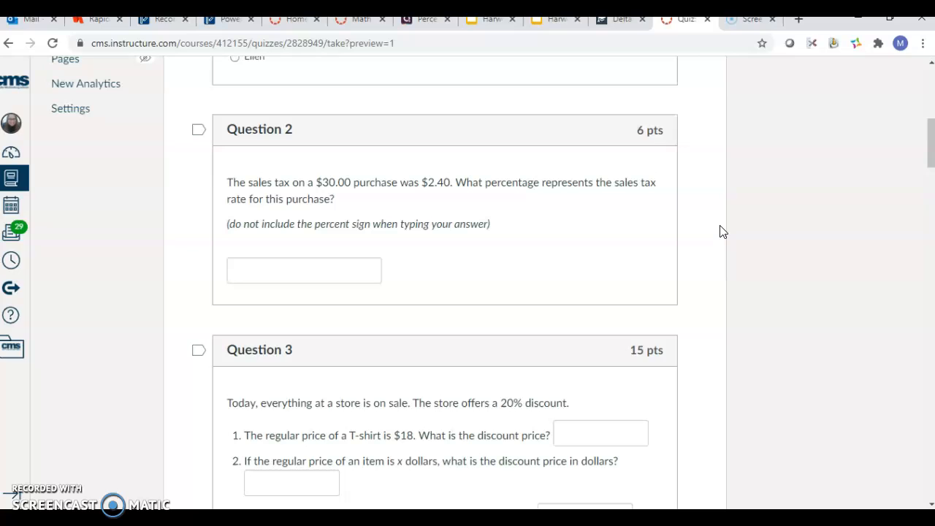
pyautogui.write('25')
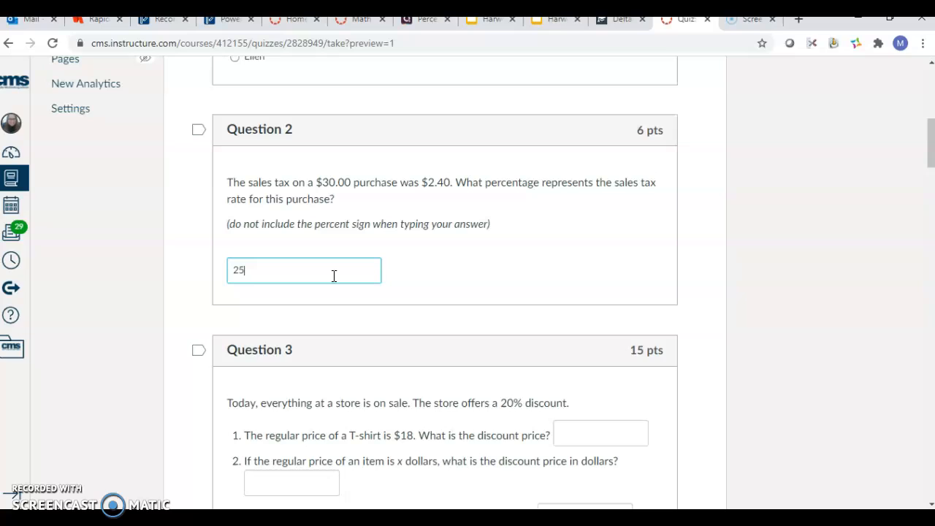
pyautogui.write('3')
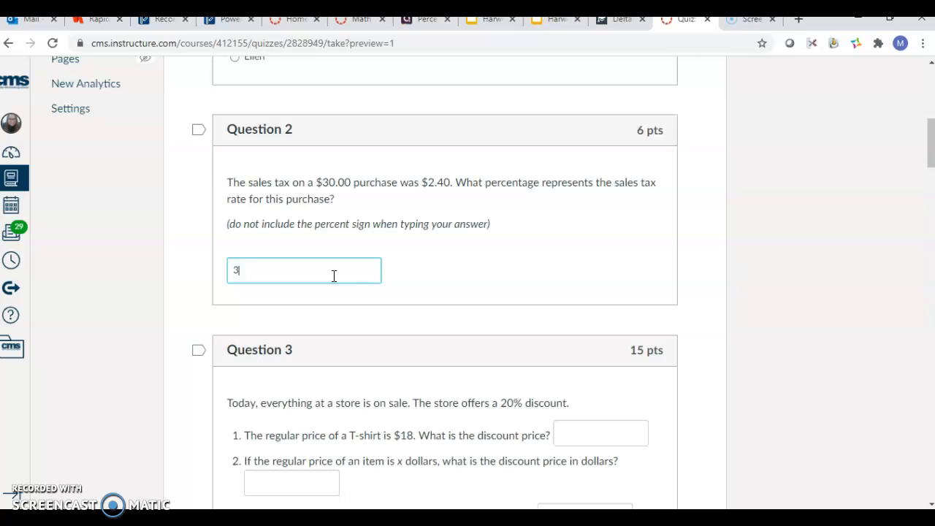
pyautogui.press('Backspace')
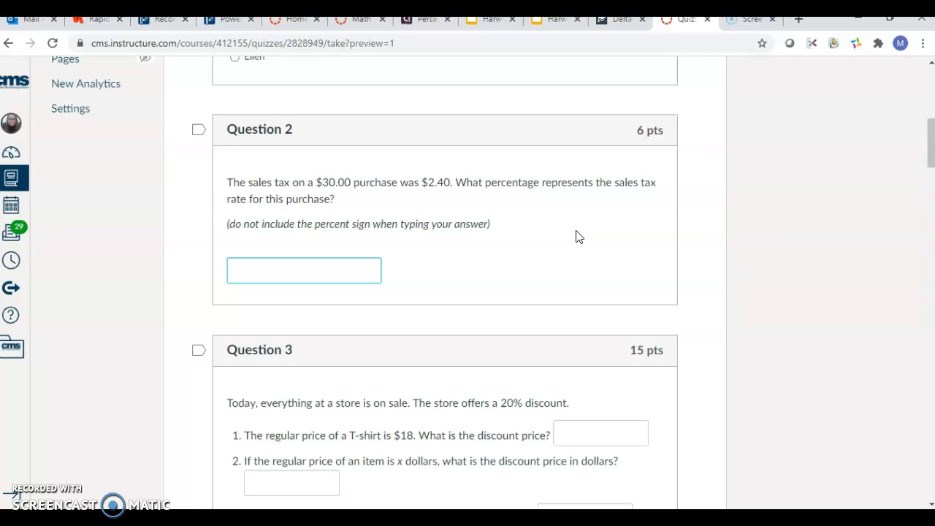
# Highlight the hat regular-price text, then answer Question 3's discount price as 0.50x
pyautogui.scroll(-3)
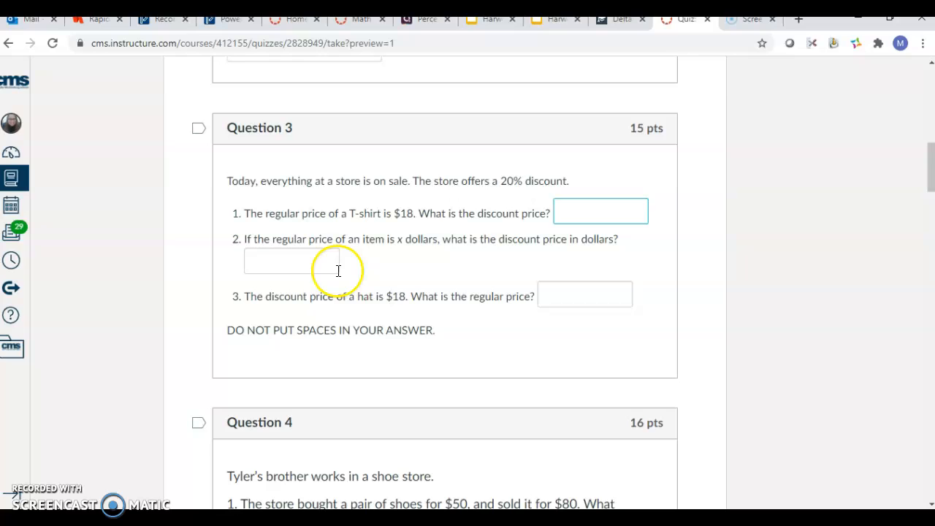
pyautogui.click(292, 261)
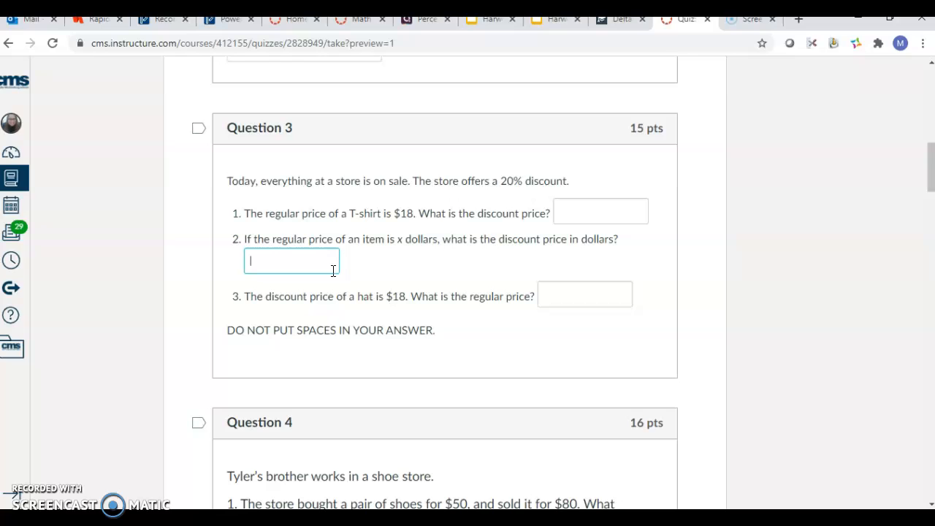
pyautogui.moveTo(374, 271)
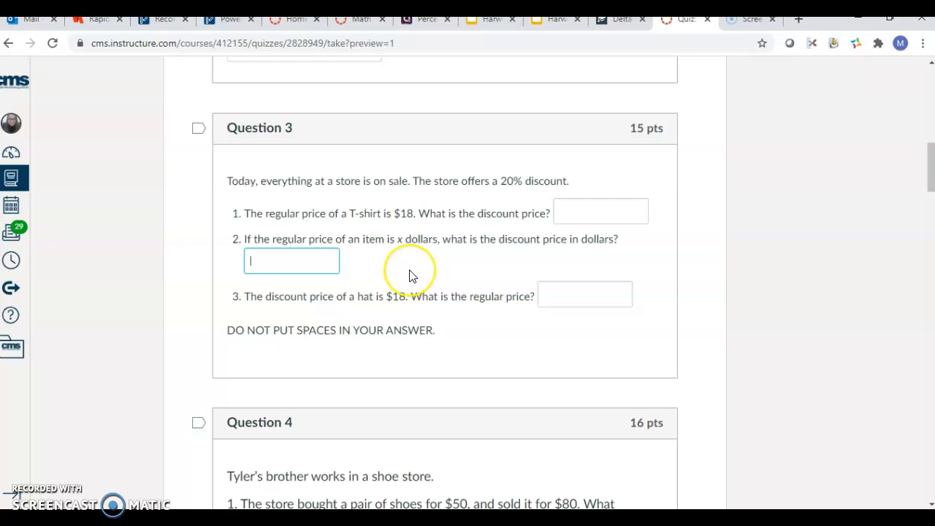
pyautogui.moveTo(245, 296); pyautogui.dragTo(534, 295)
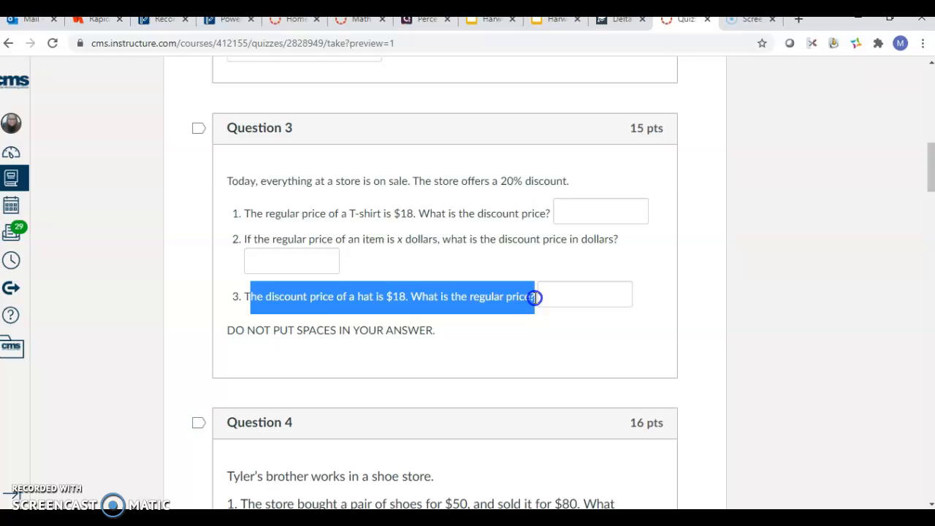
pyautogui.click(585, 295)
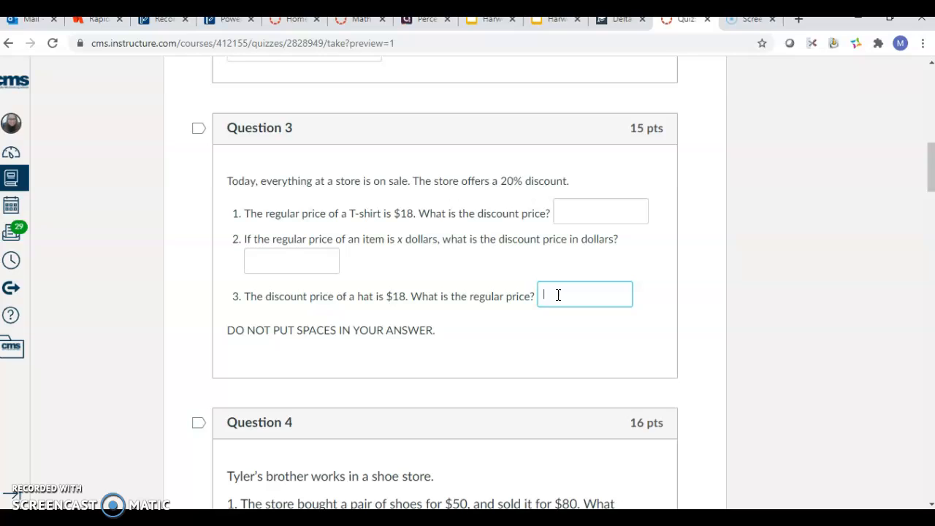
pyautogui.click(291, 261)
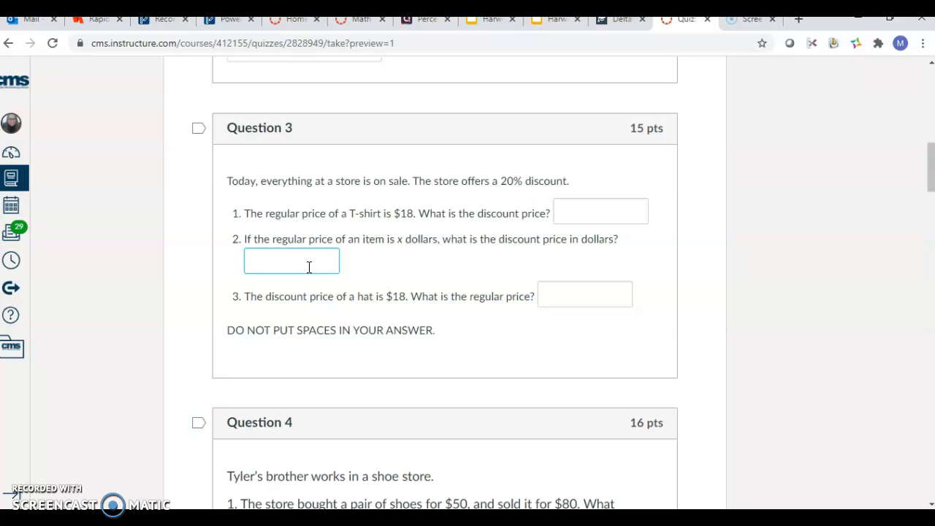
pyautogui.write('0.50x')
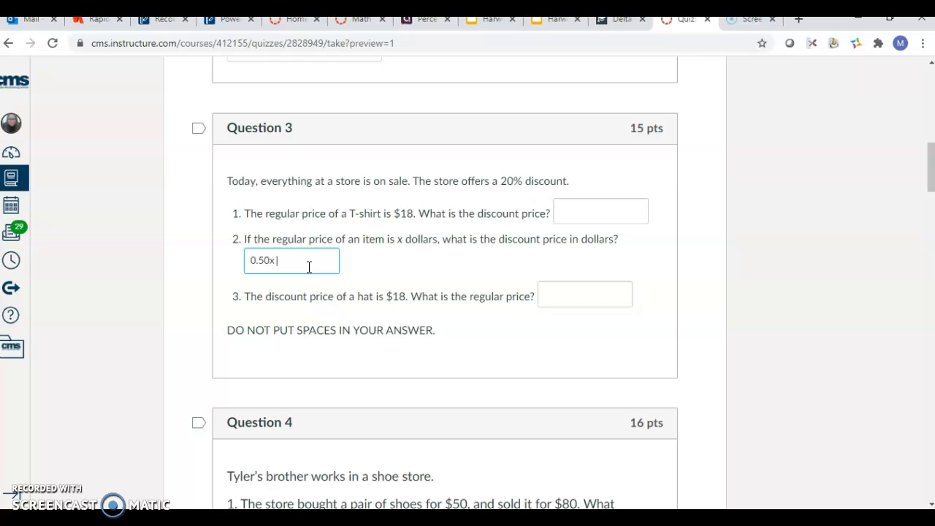
# Scroll past Question 4's markup problems to Question 5's sales-tax choices and Question 6
pyautogui.scroll(-3)
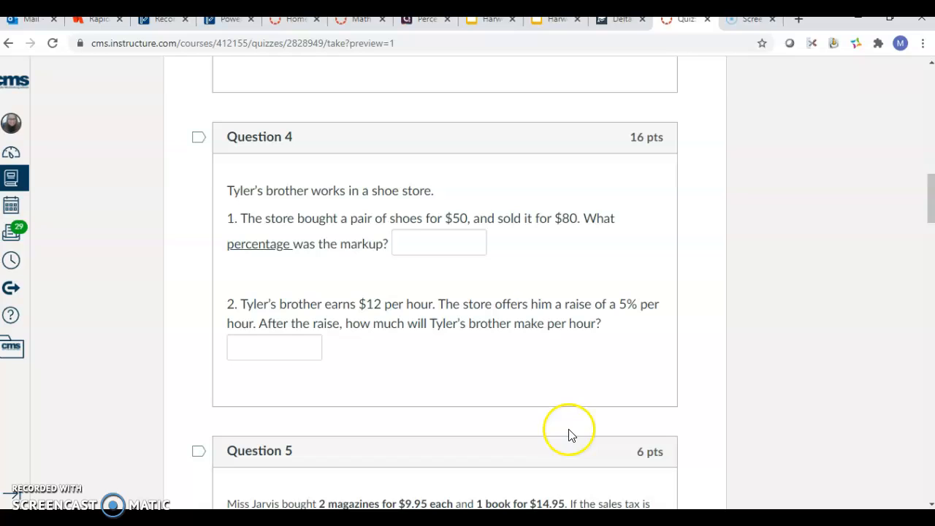
pyautogui.moveTo(562, 259)
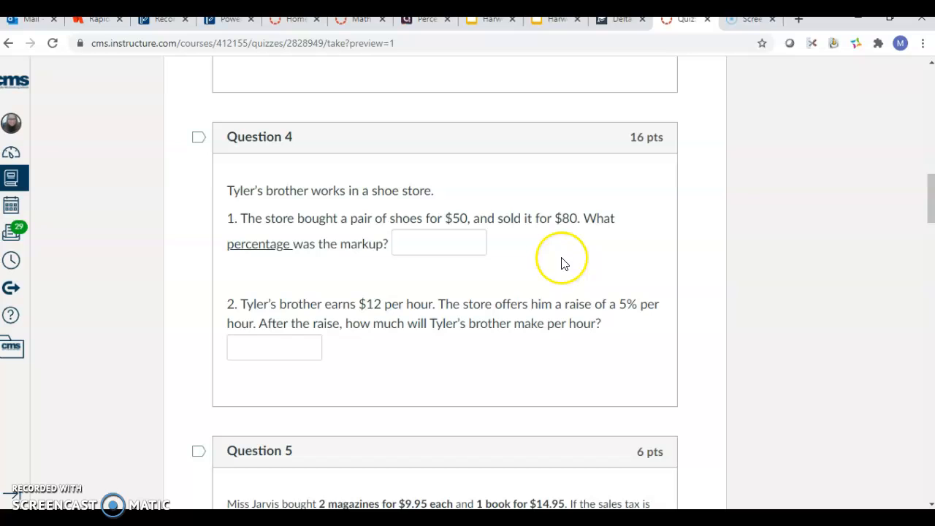
pyautogui.scroll(-3)
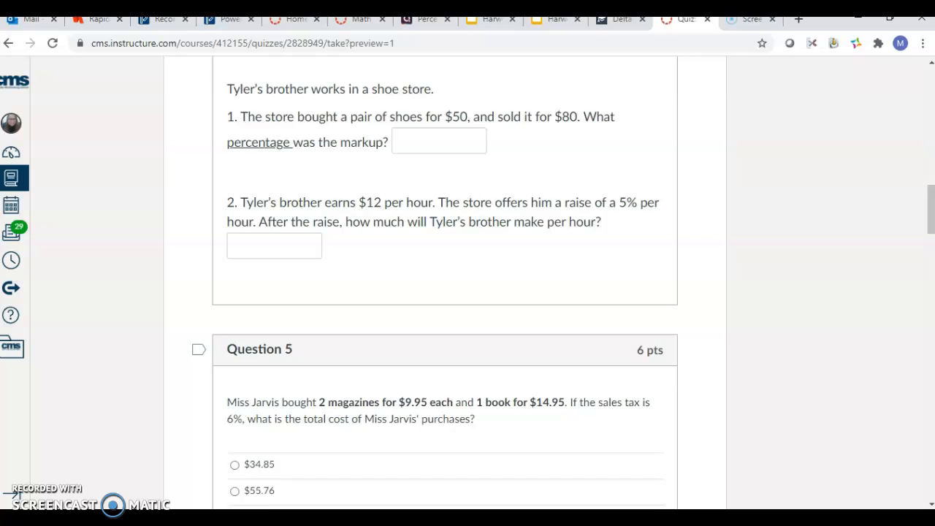
pyautogui.scroll(-3)
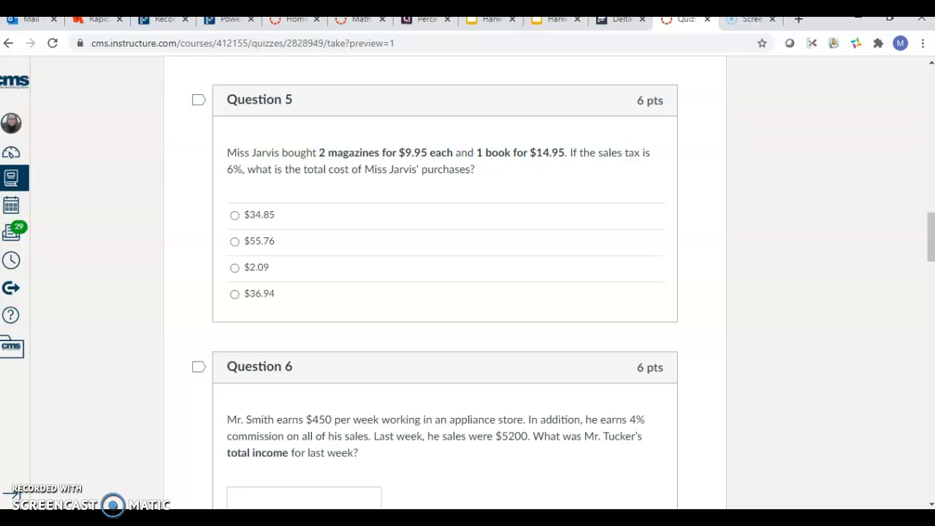
# Answer Question 6 with 4500 and continue to Question 7's ticket-price choices
pyautogui.scroll(-3)
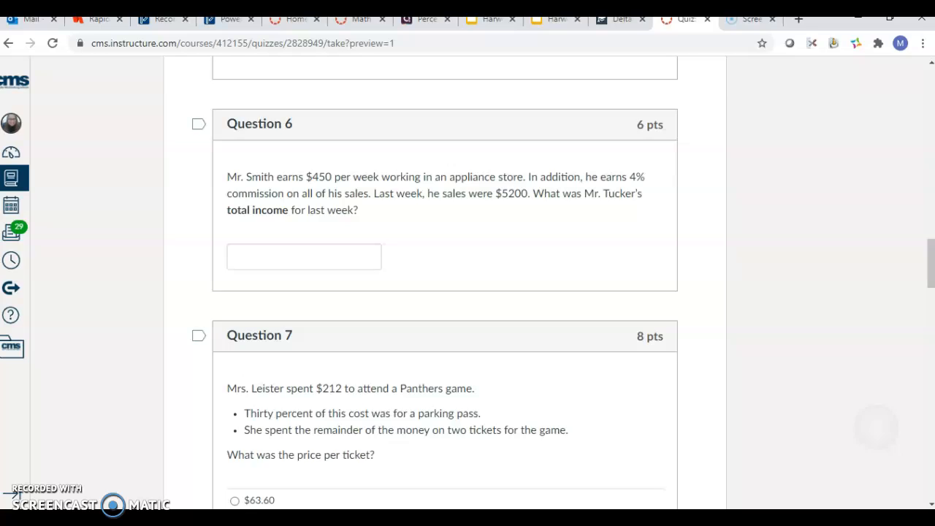
pyautogui.scroll(-3)
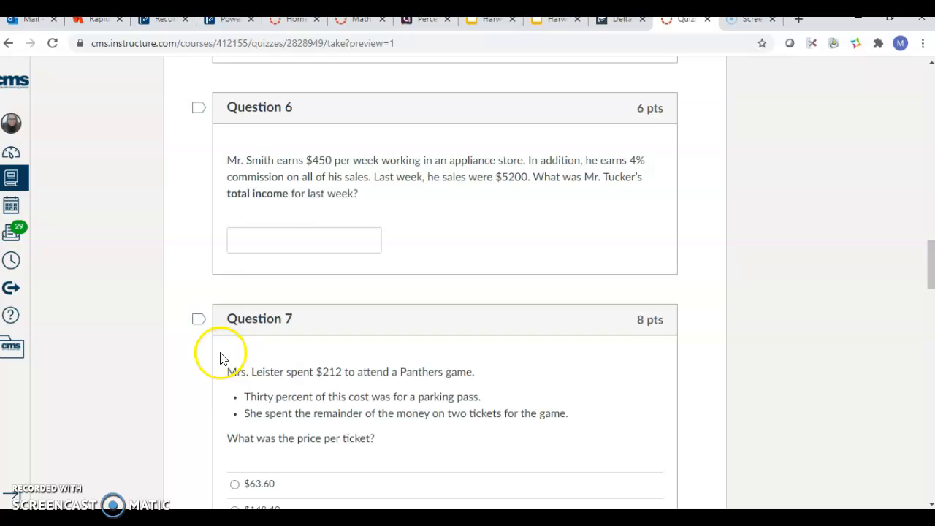
pyautogui.click(303, 239)
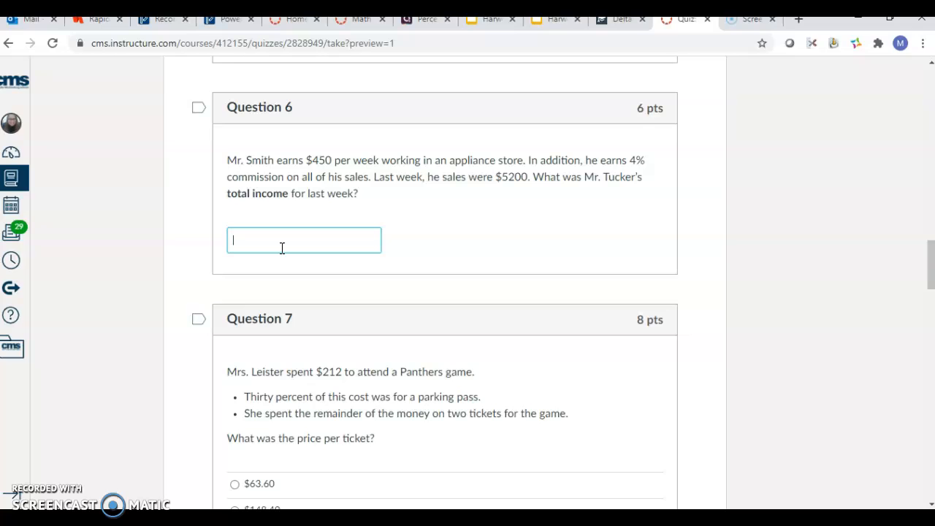
pyautogui.write('4500')
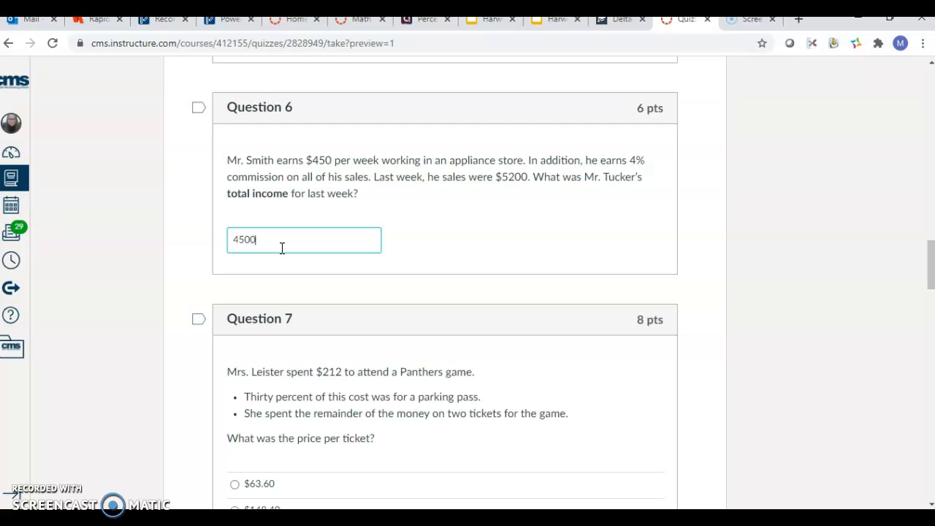
pyautogui.scroll(-3)
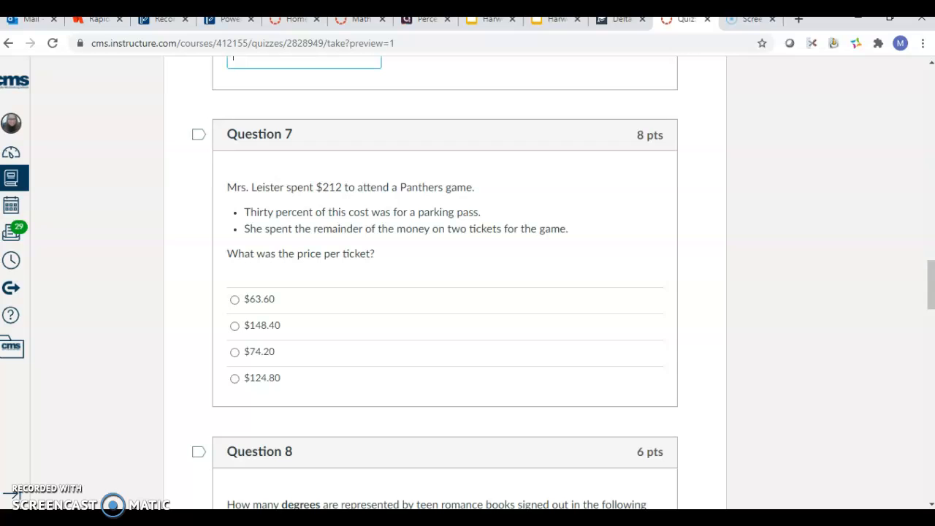
# Visit Question 8's pie-chart answer field without typing, then continue to Question 9's crystal weights
pyautogui.scroll(-3)
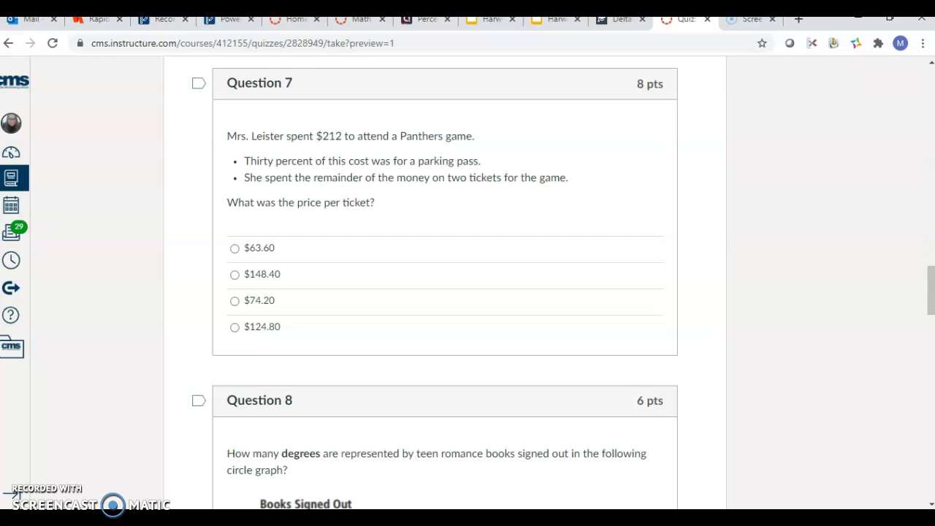
pyautogui.scroll(-3)
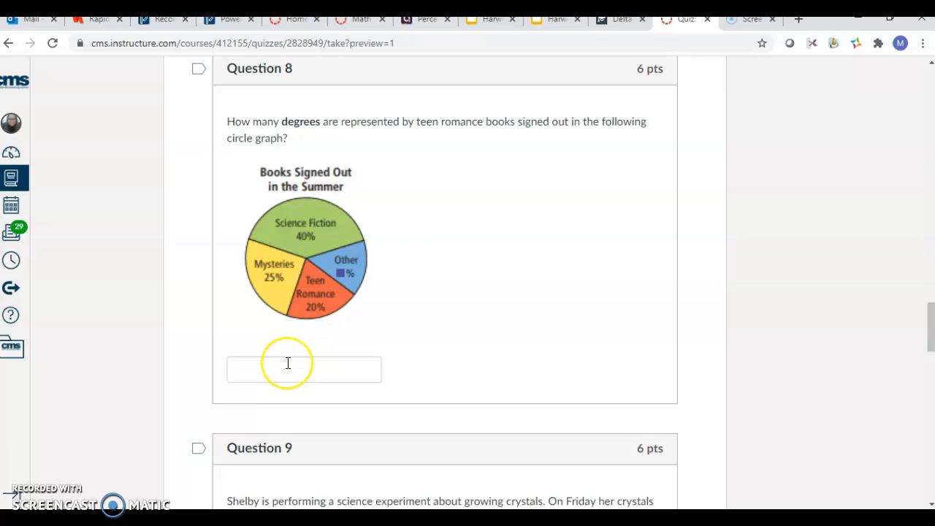
pyautogui.click(287, 369)
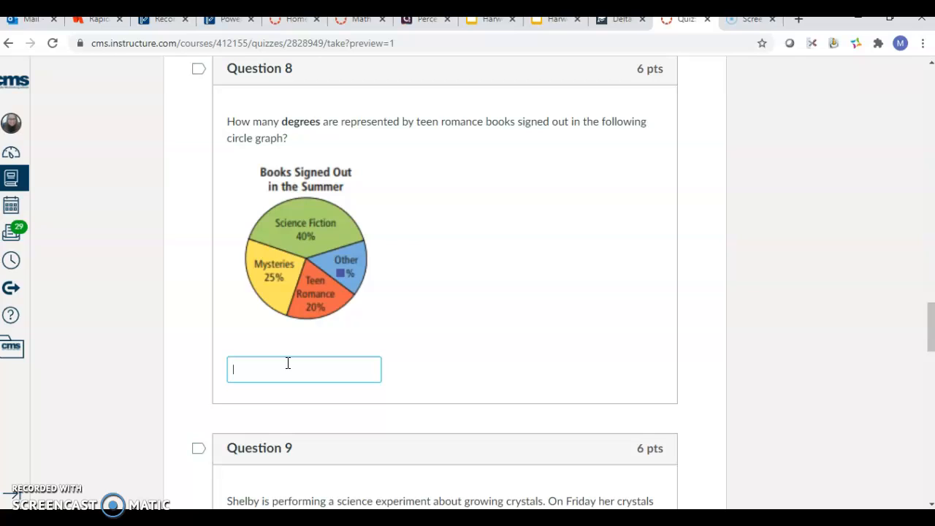
pyautogui.scroll(-3)
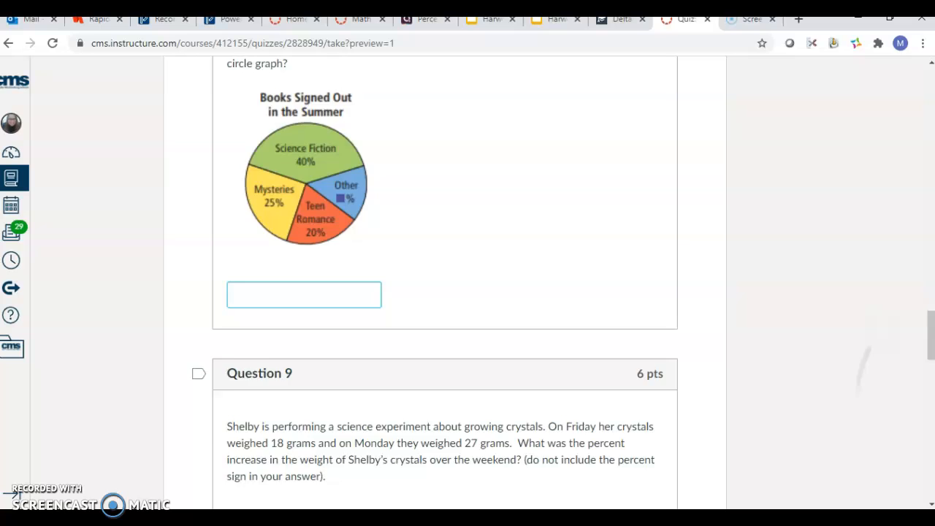
pyautogui.scroll(-3)
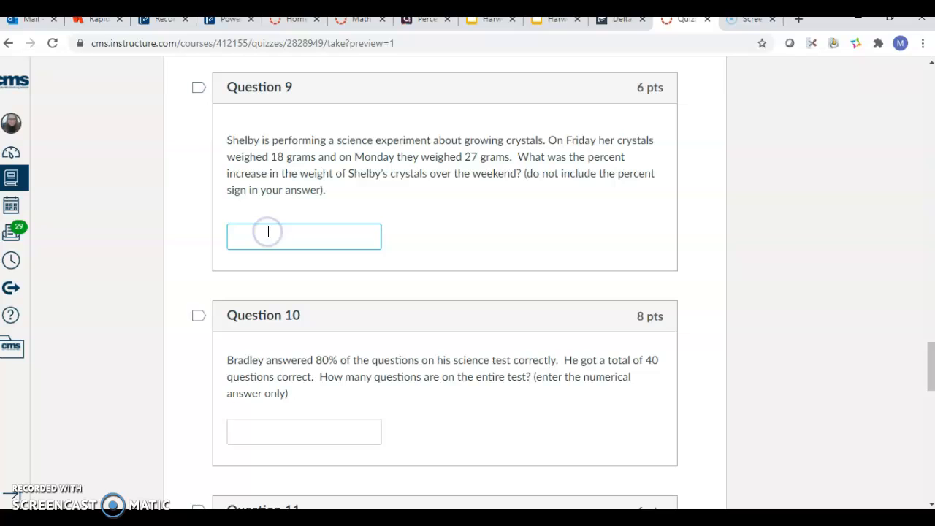
# Scroll through Questions 10 and 11 to Question 12's jeans discount choices
pyautogui.scroll(-3)
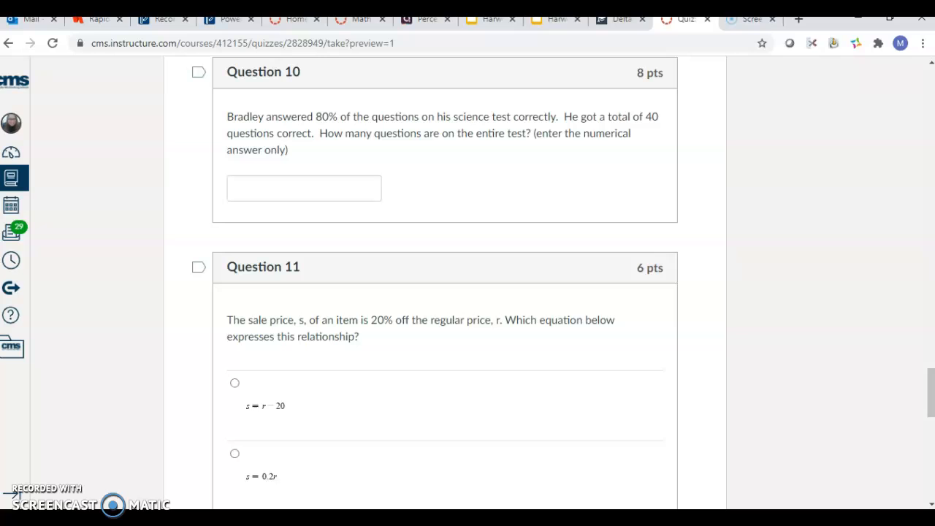
pyautogui.scroll(-3)
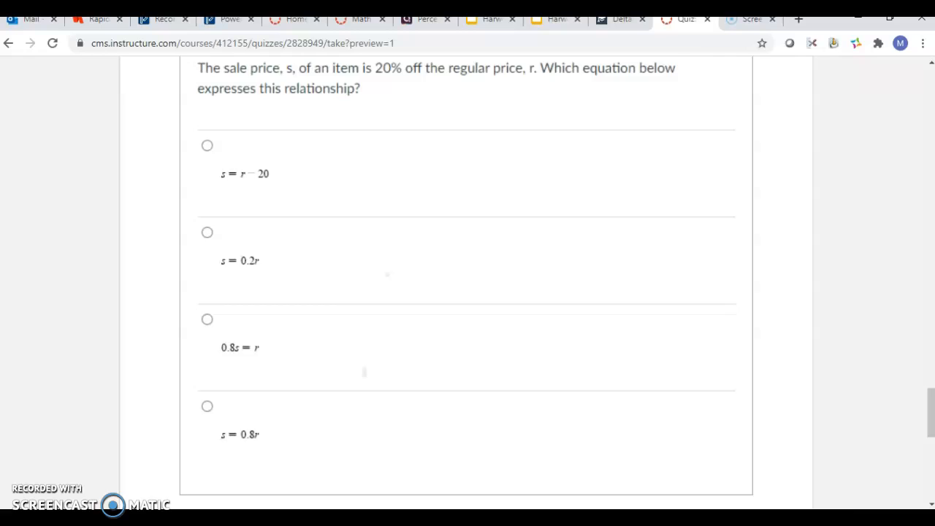
pyautogui.scroll(-3)
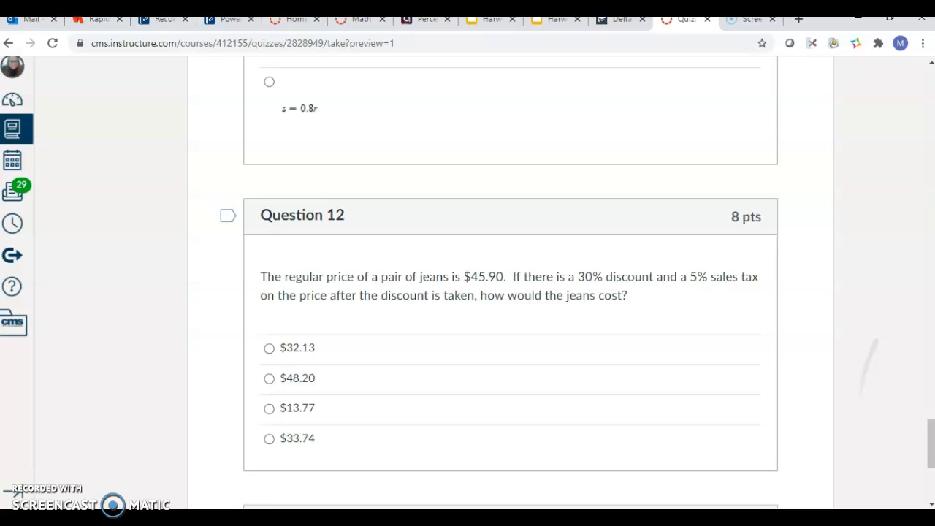
pyautogui.scroll(-3)
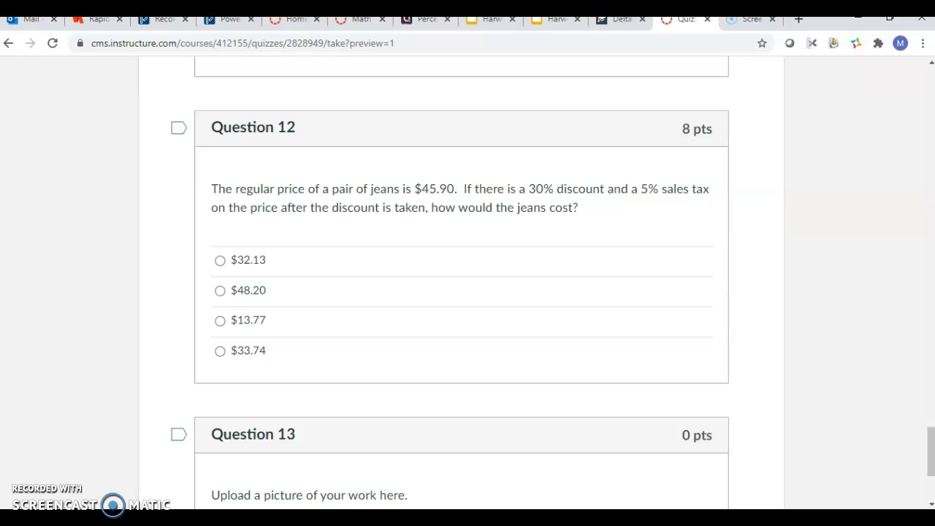
# Reach Question 13 and the Submit Quiz bar, then return to the top at Question 1
pyautogui.scroll(-3)
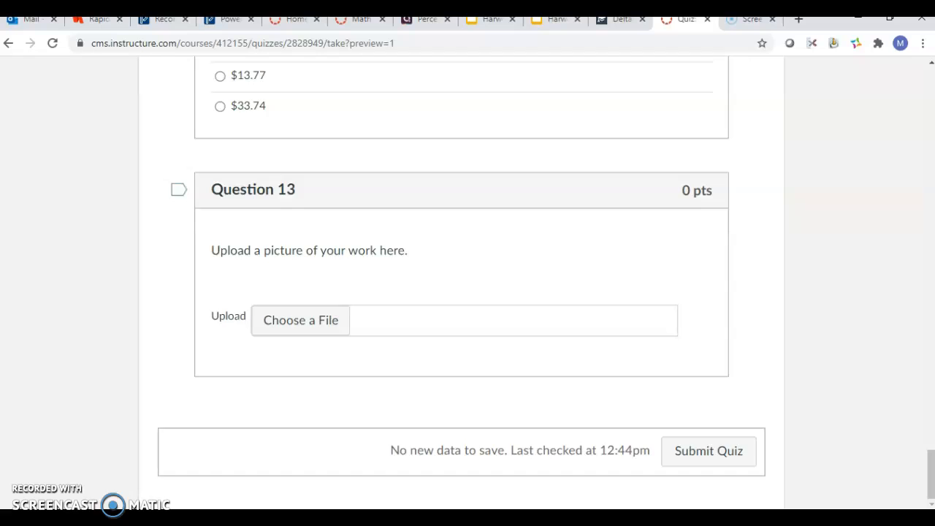
pyautogui.scroll(3)
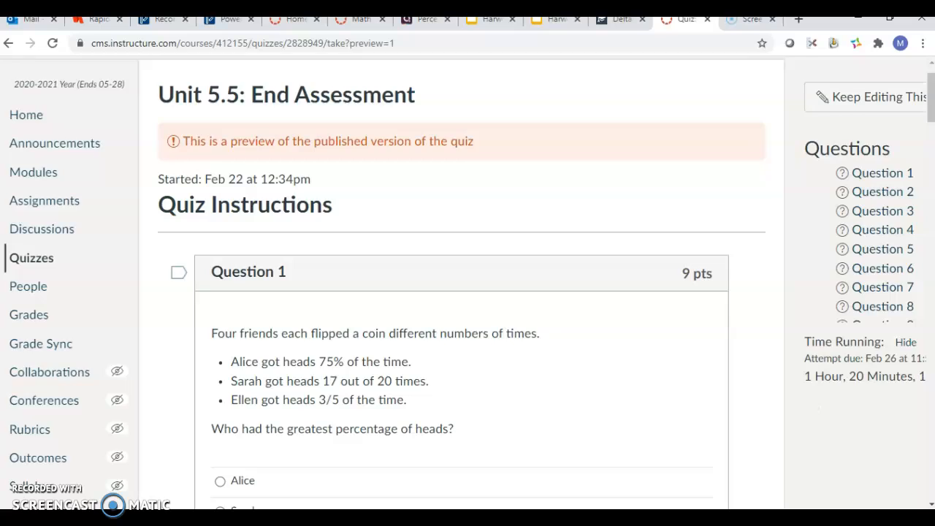
# Scroll past Question 1 to Question 2's empty sales-tax box and Question 3
pyautogui.scroll(-3)
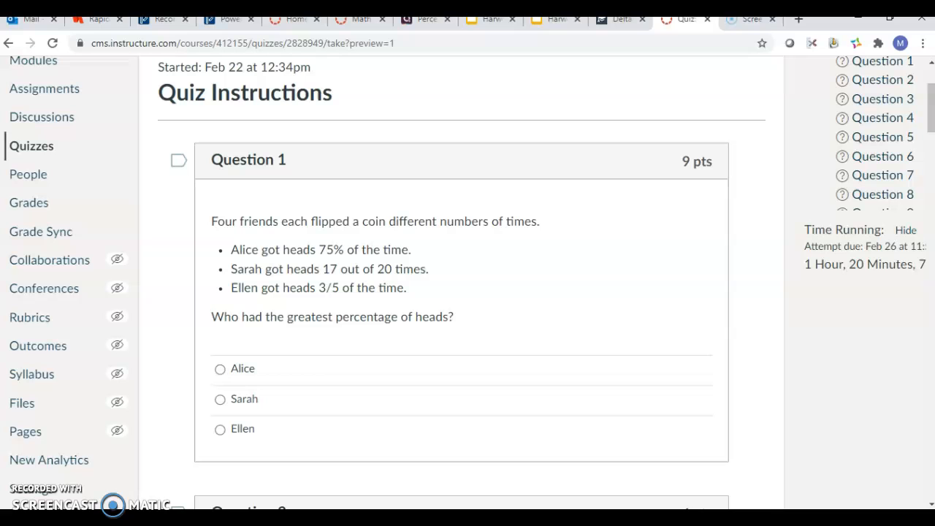
pyautogui.scroll(-3)
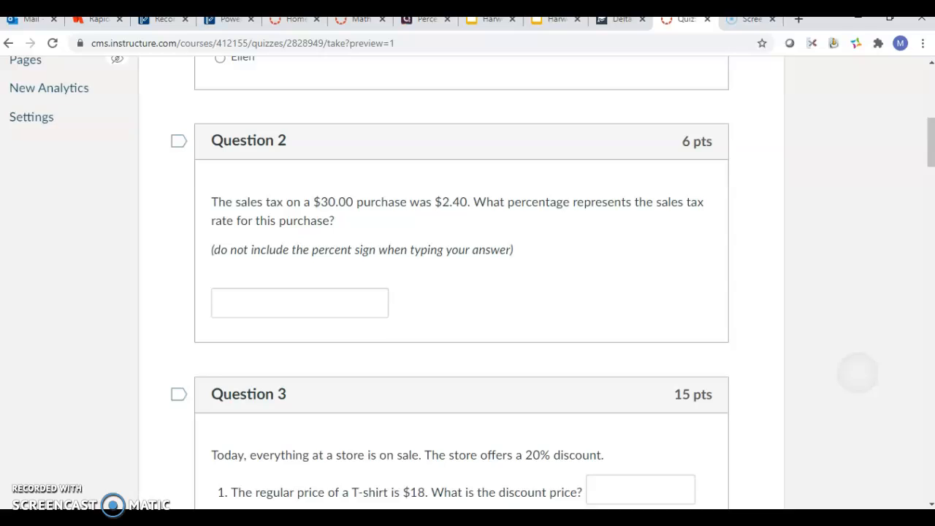